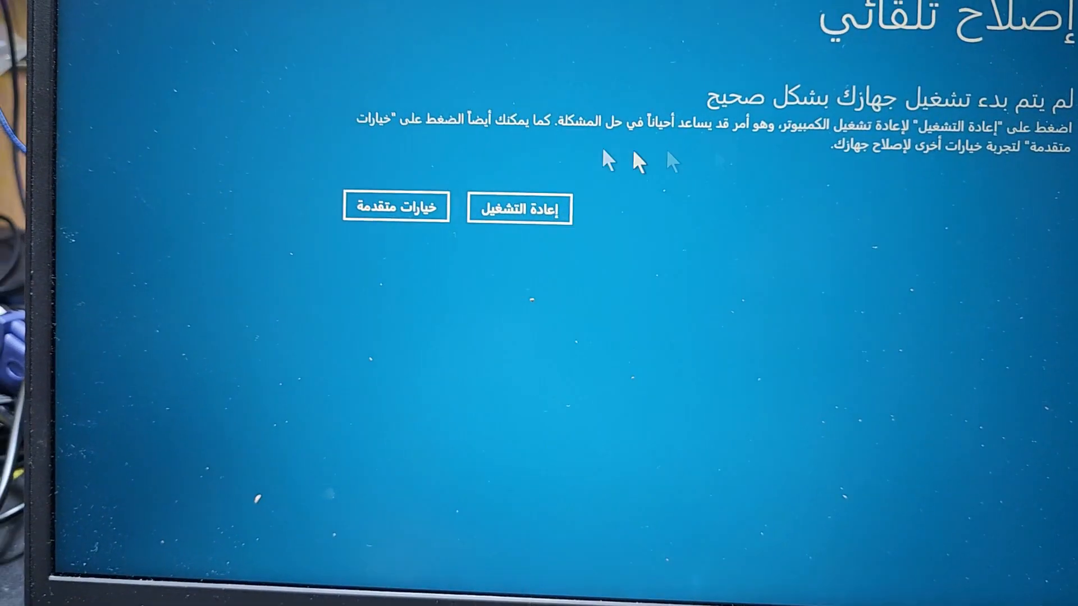
Restart the laptop from the Automatic Repair screen to retry booting Windows
left_click(520, 208)
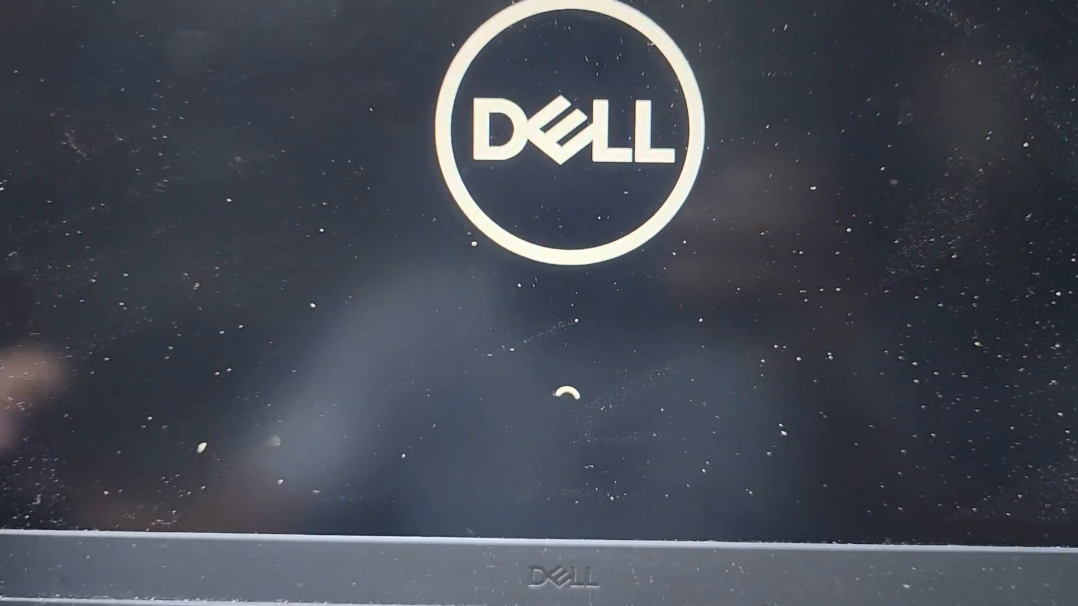